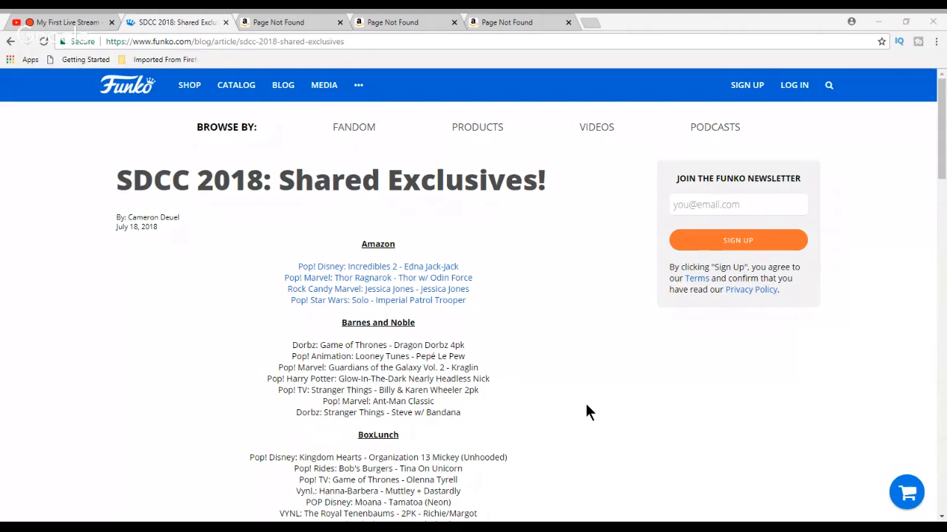
pyautogui.moveTo(380, 281)
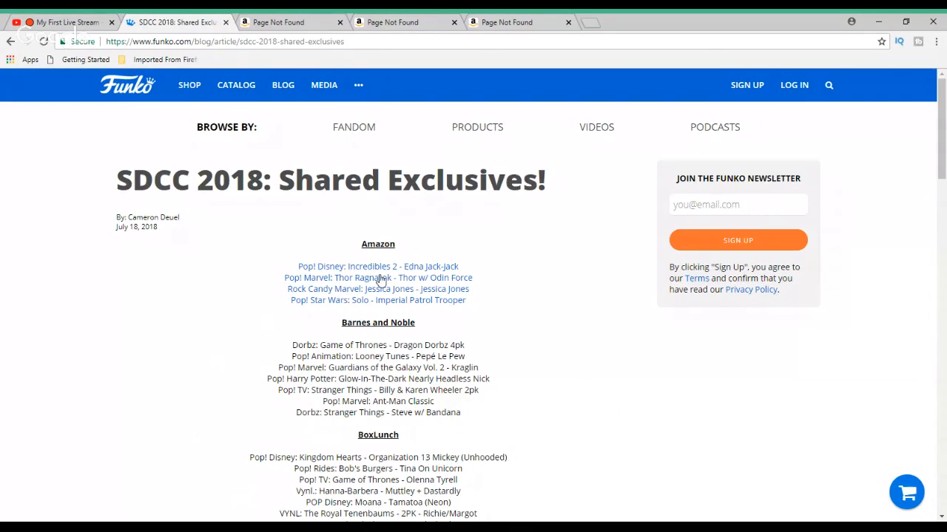
pyautogui.scroll(-3)
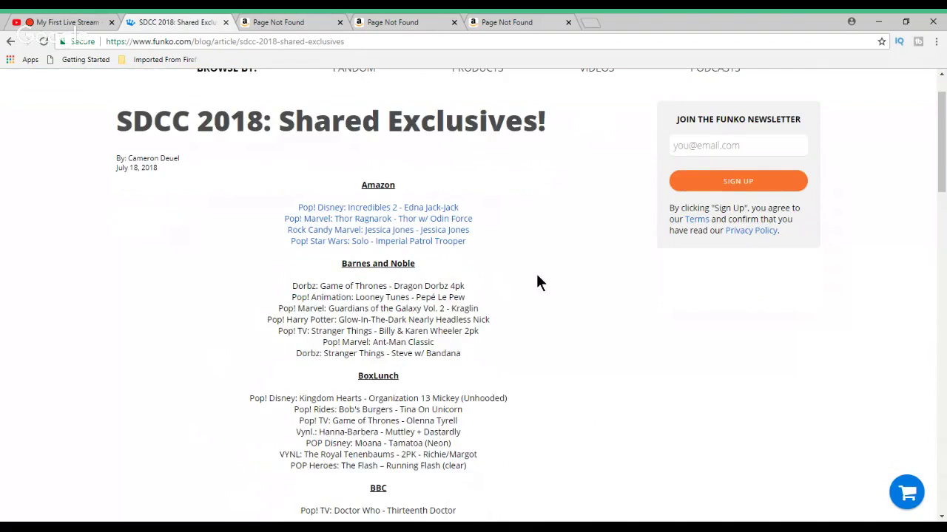
pyautogui.scroll(-3)
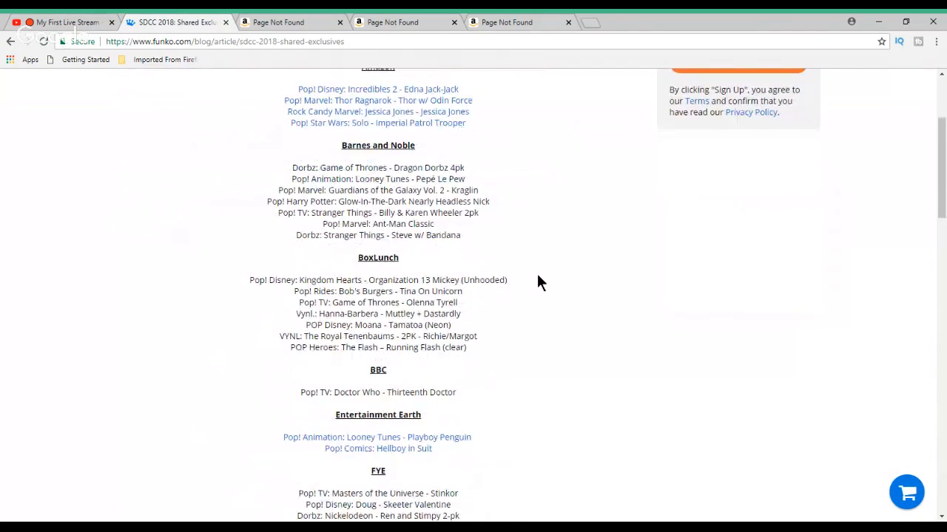
pyautogui.scroll(3)
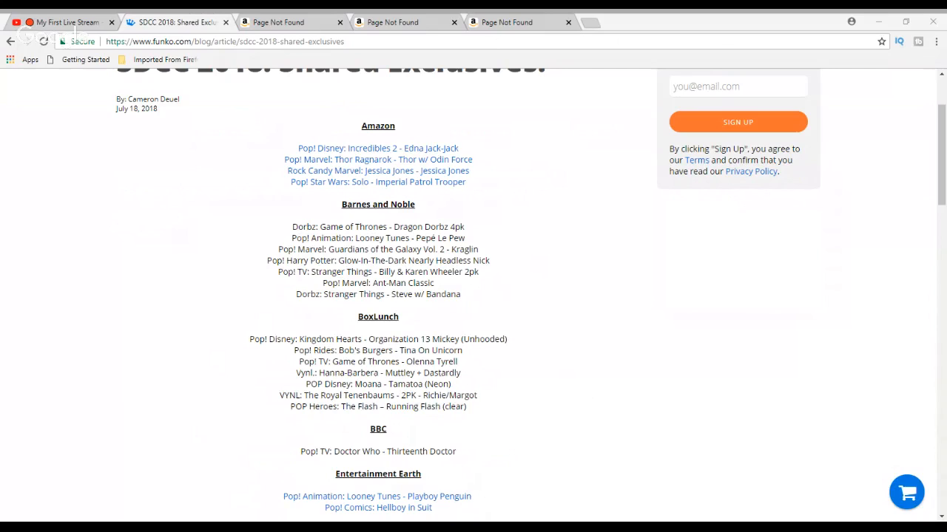
pyautogui.moveTo(253, 400)
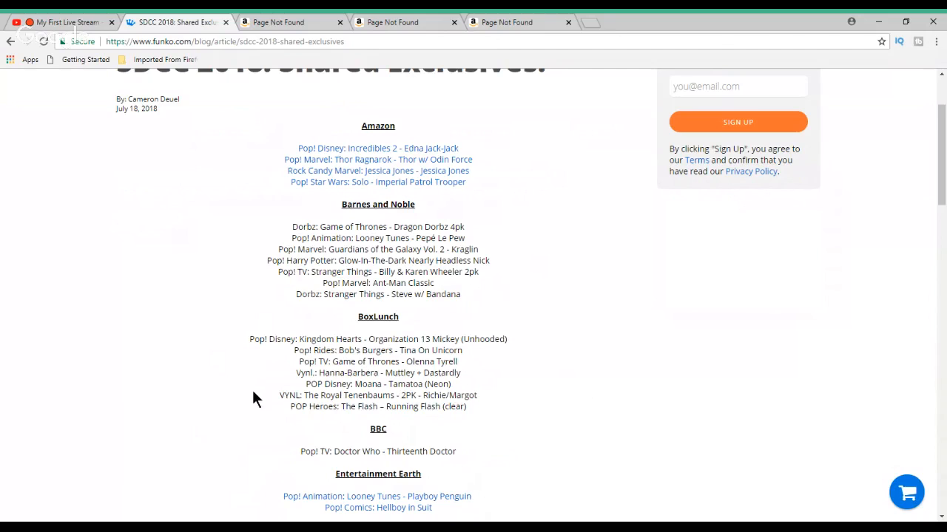
pyautogui.scroll(-3)
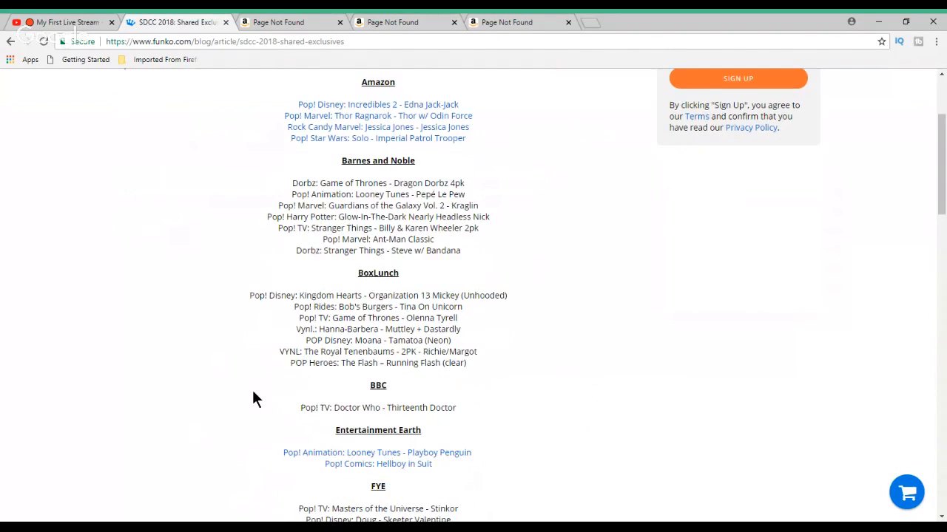
pyautogui.scroll(-3)
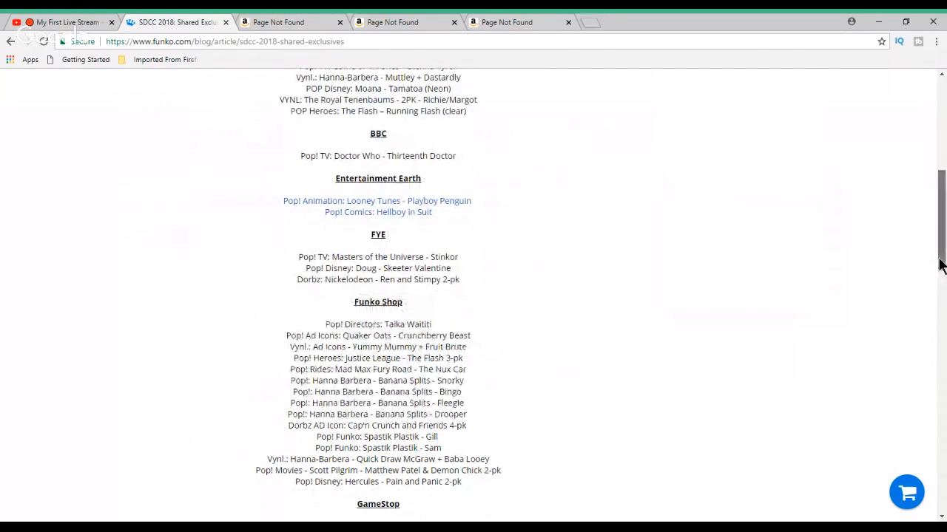
pyautogui.scroll(-3)
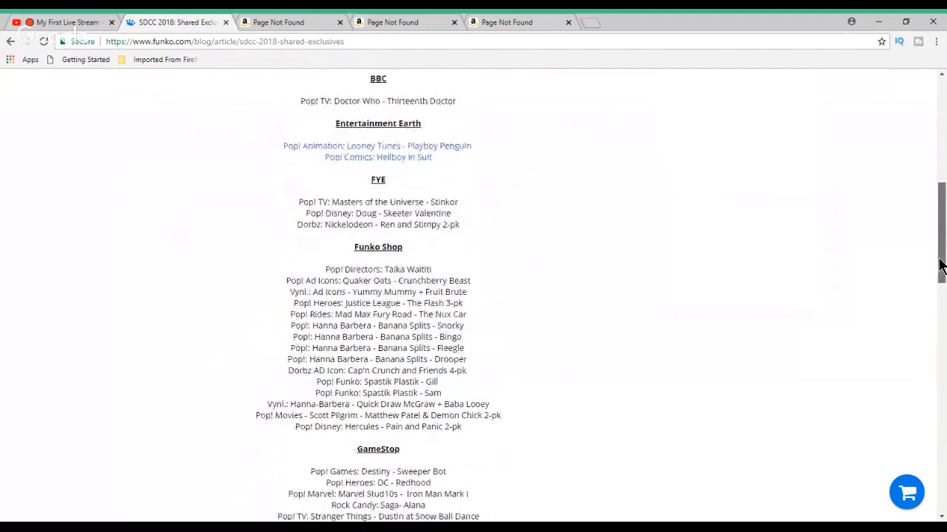
pyautogui.scroll(-3)
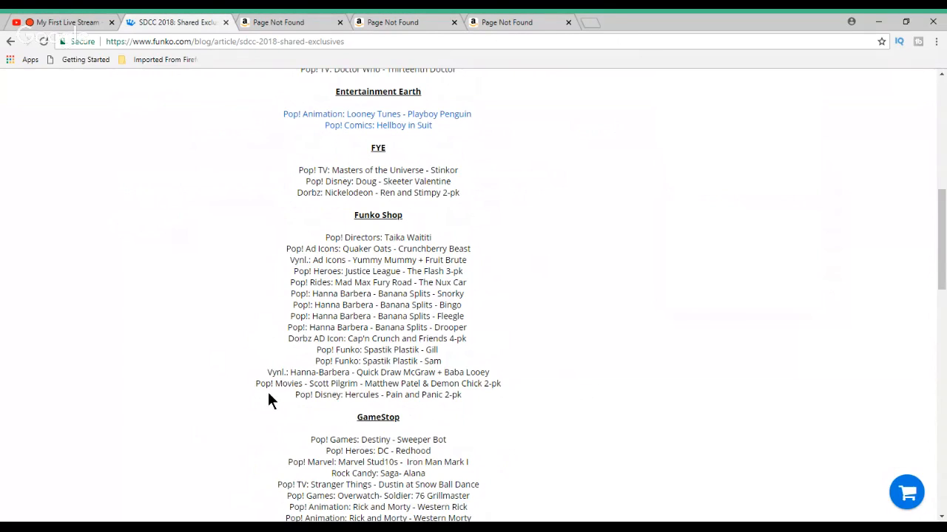
pyautogui.scroll(-3)
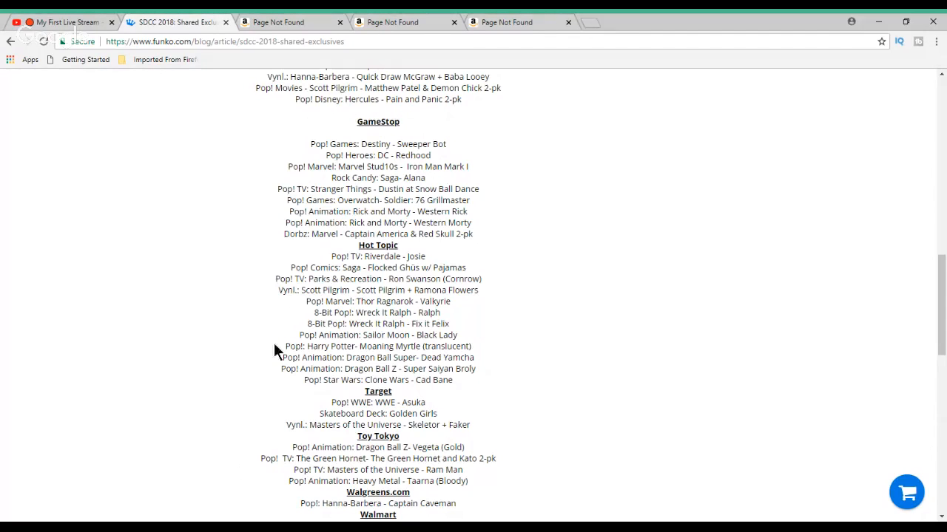
pyautogui.scroll(-3)
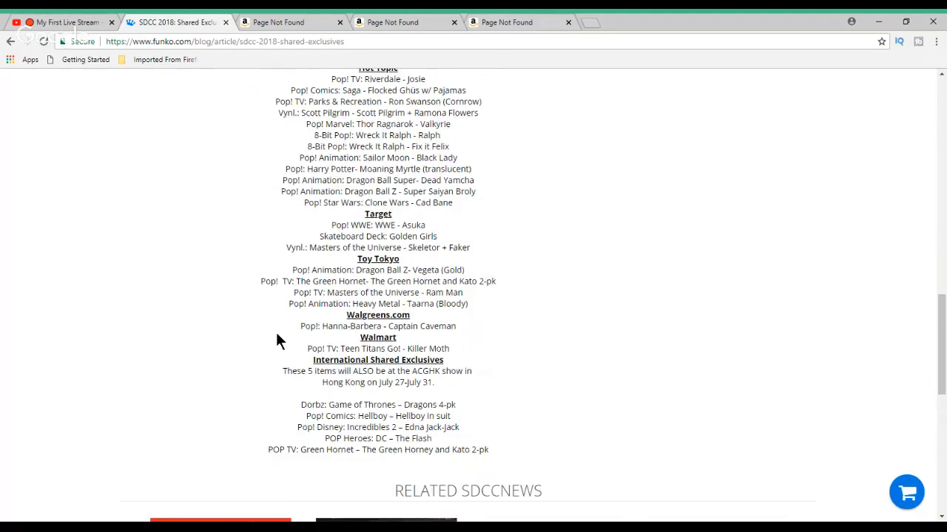
pyautogui.scroll(-3)
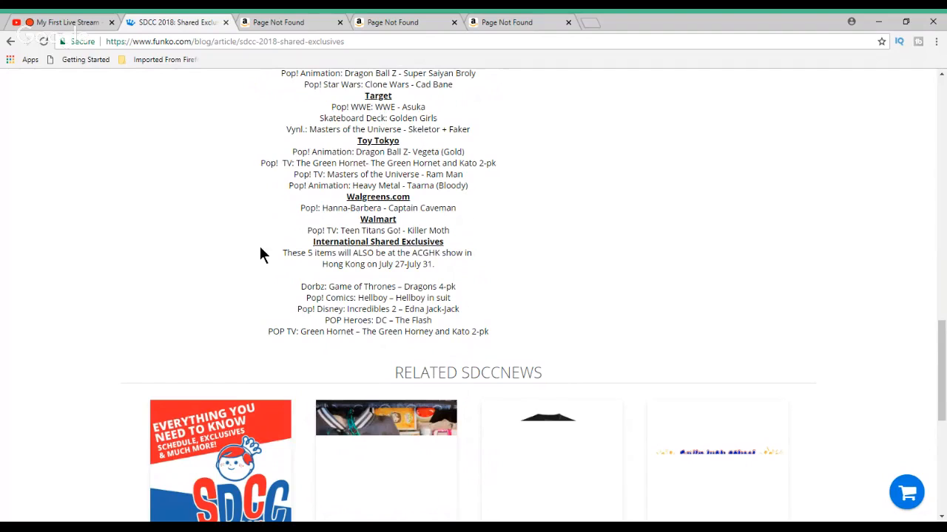
pyautogui.moveTo(176, 275)
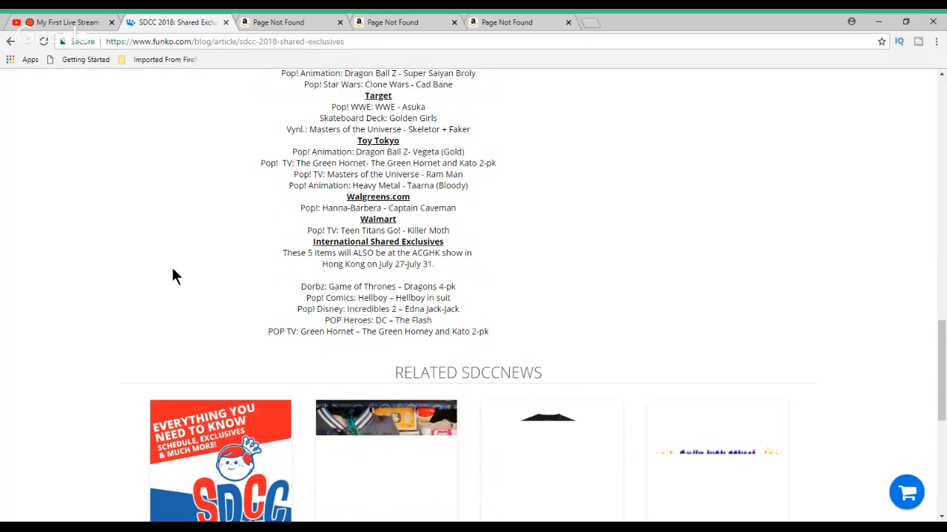
pyautogui.moveTo(184, 264)
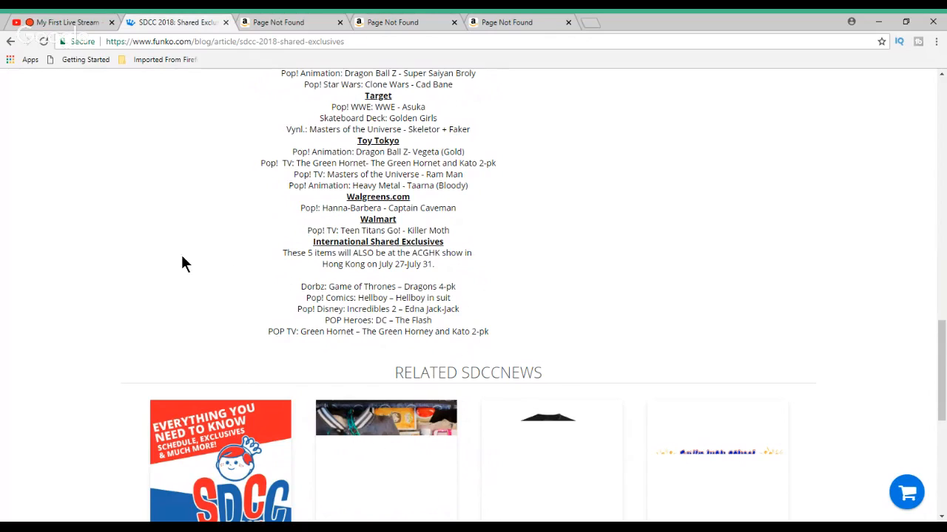
pyautogui.scroll(-3)
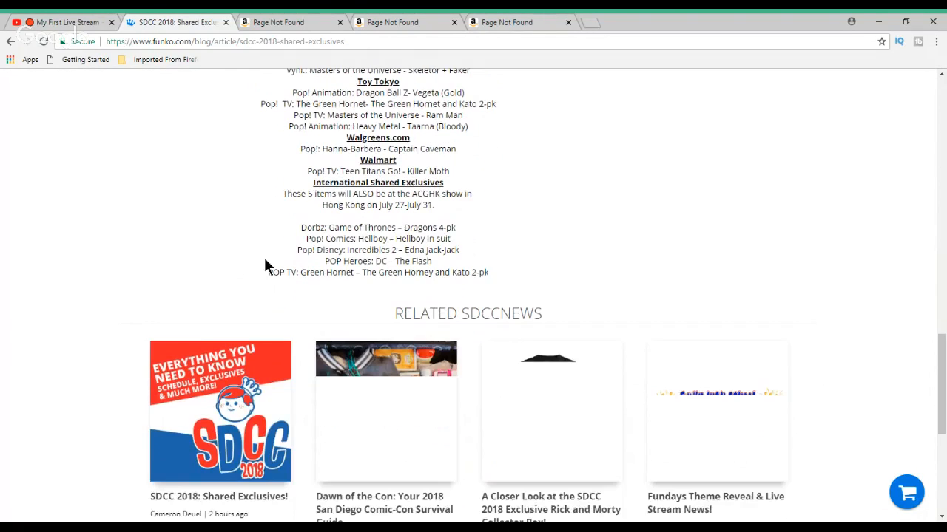
pyautogui.moveTo(485, 242)
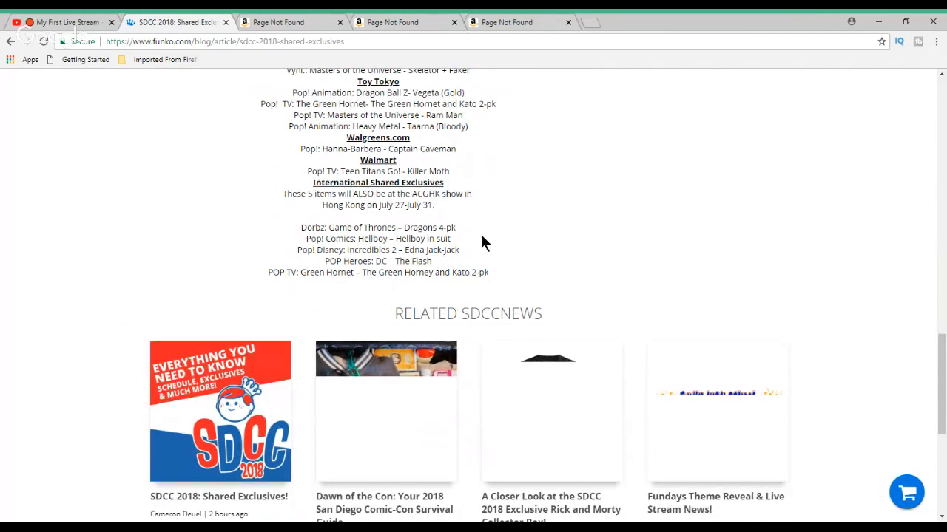
pyautogui.moveTo(486, 259)
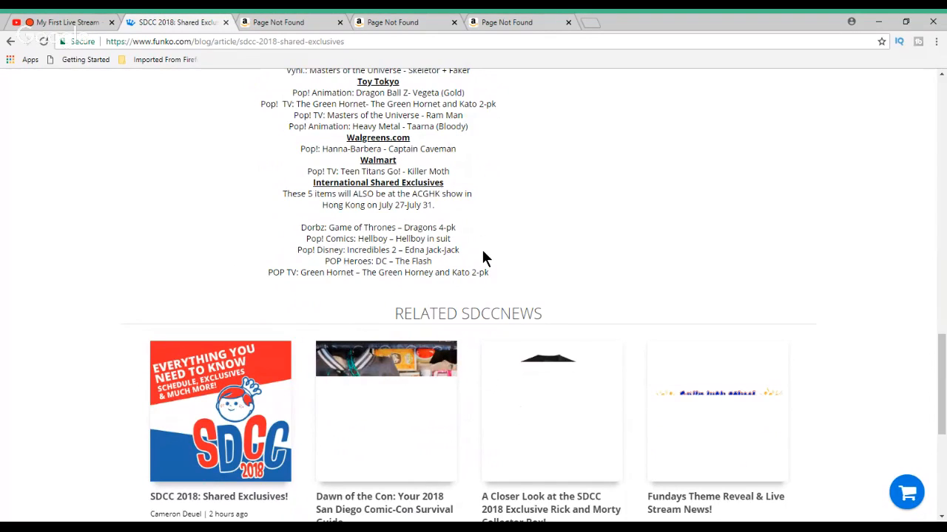
pyautogui.moveTo(327, 287)
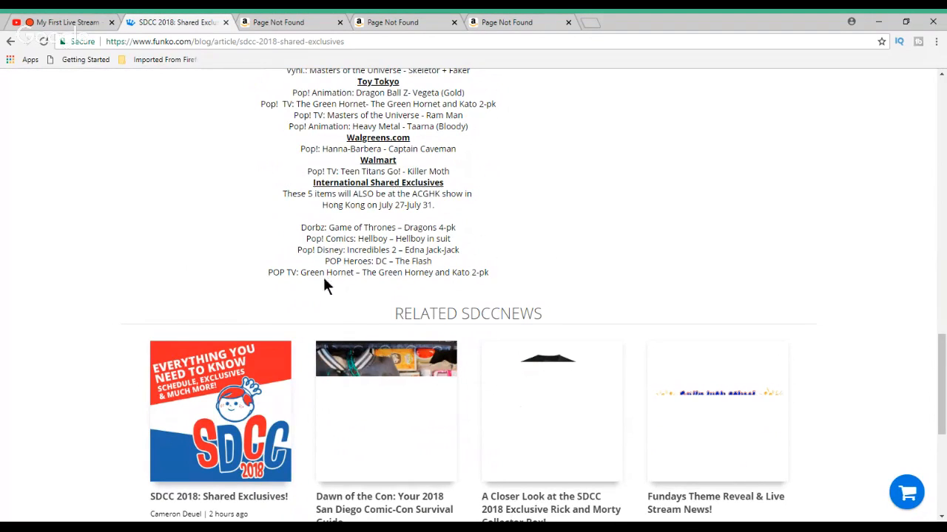
pyautogui.moveTo(543, 192)
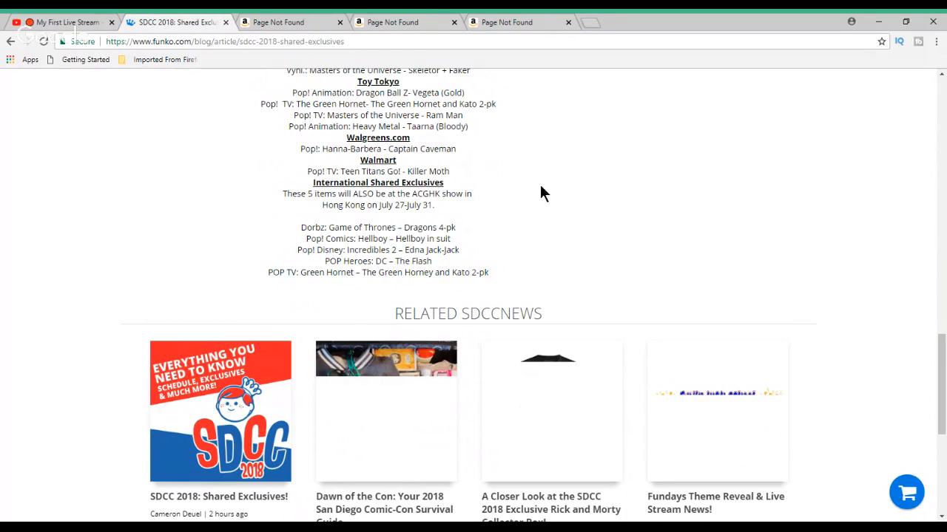